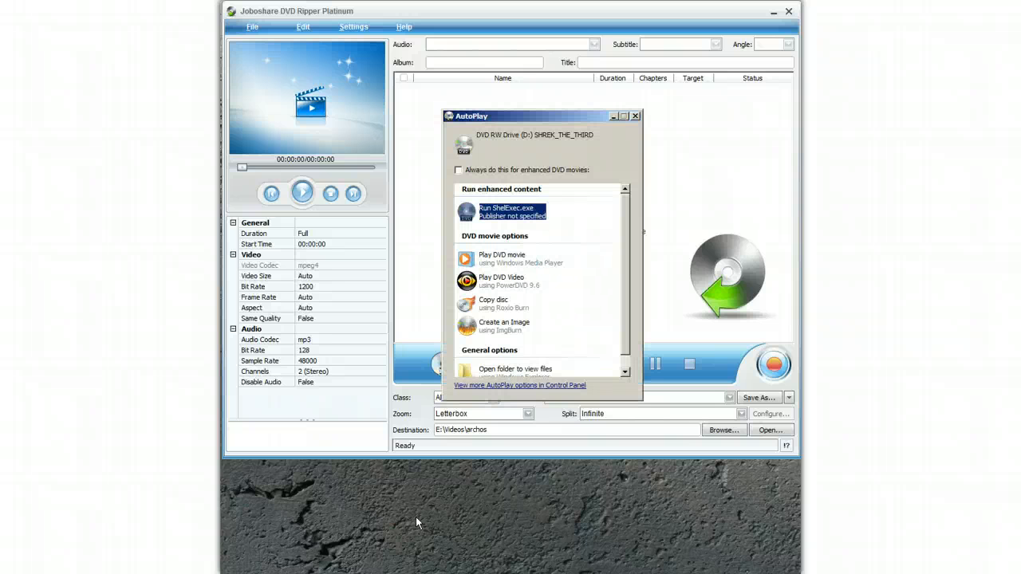
Close the Windows AutoPlay window for the SHREK_THE_THIRD disc
{"action": "left_click", "coordinate": [636, 116]}
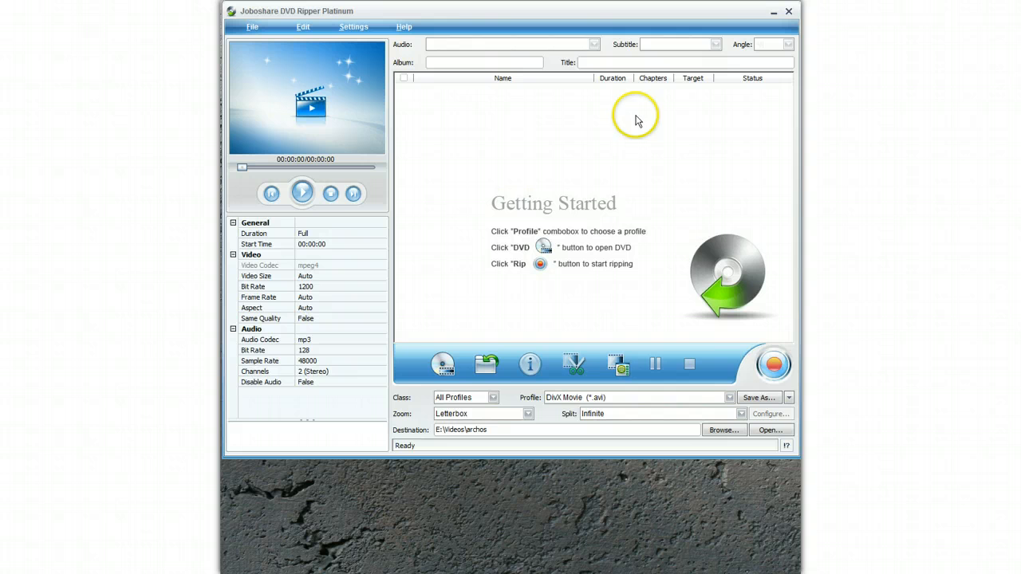
{"action": "mouse_move", "coordinate": [444, 364]}
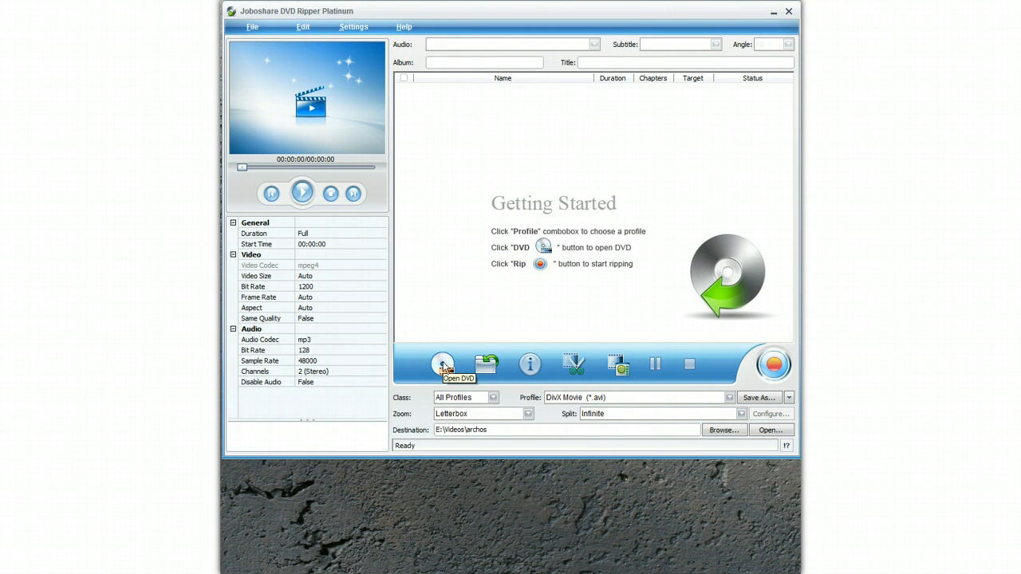
Load the DVD from DVD RW Drive (D:) into Joboshare via Open DVD
{"action": "left_click", "coordinate": [444, 365]}
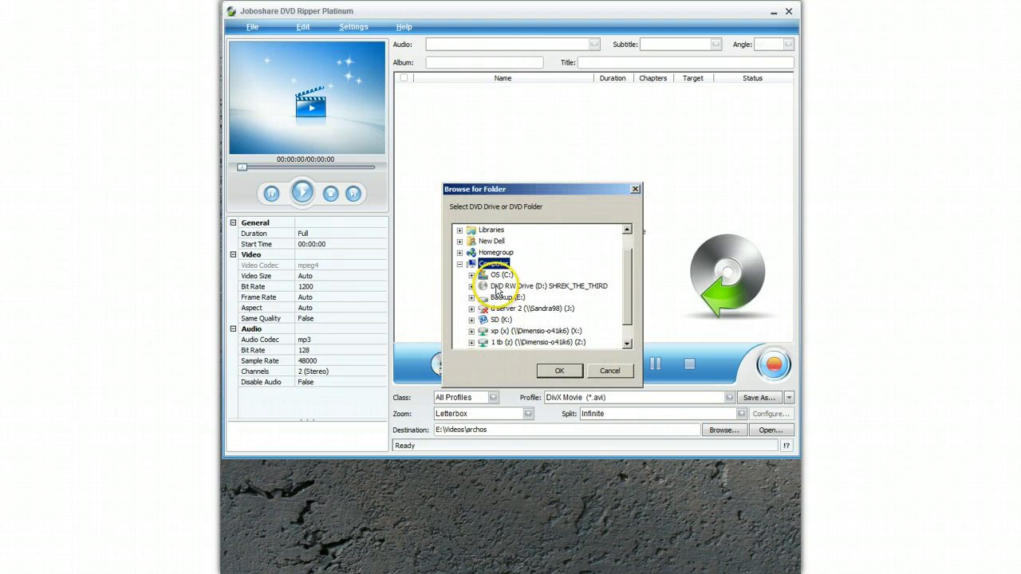
{"action": "left_click", "coordinate": [548, 286]}
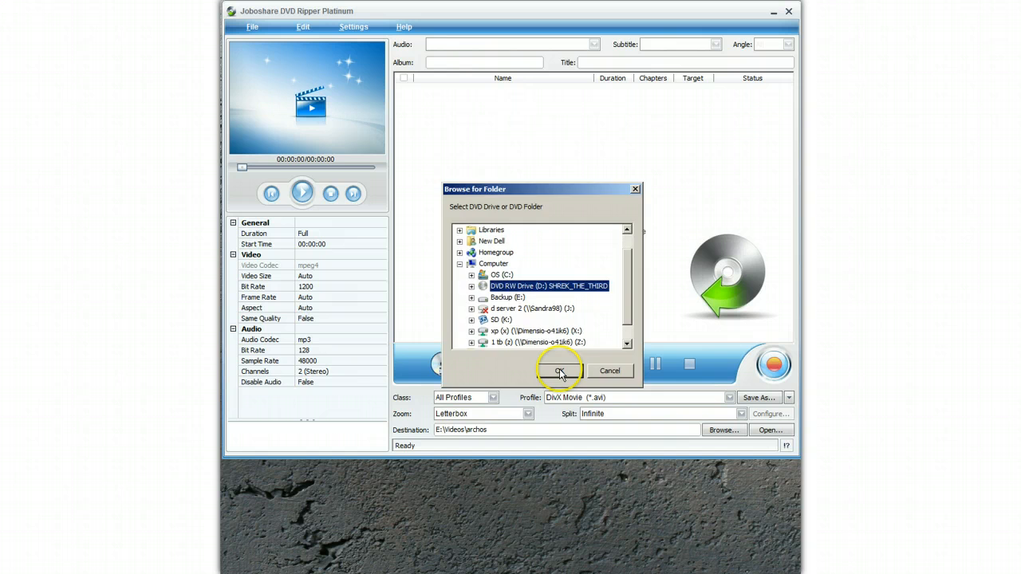
{"action": "left_click", "coordinate": [559, 371]}
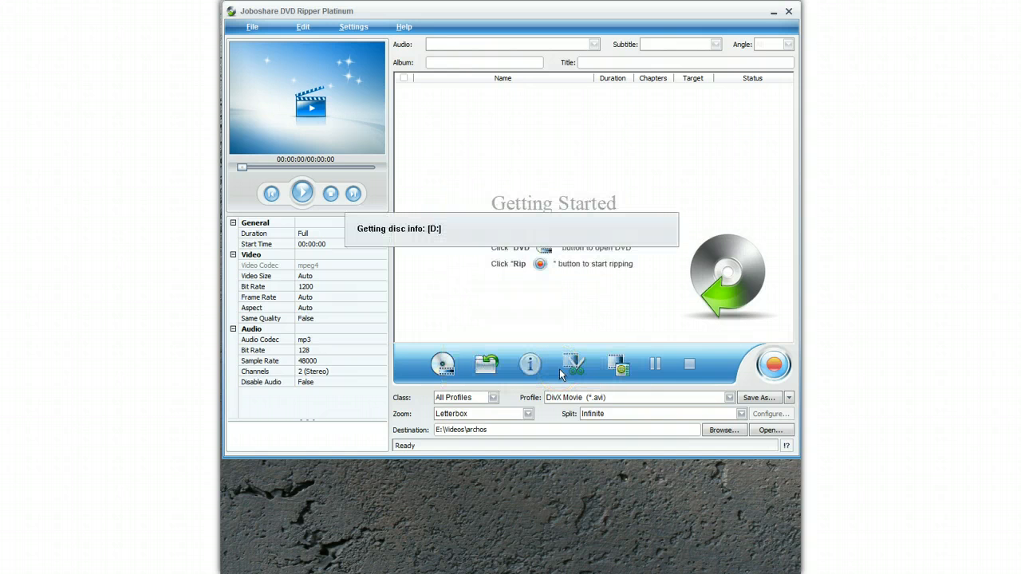
{"action": "left_click", "coordinate": [443, 365]}
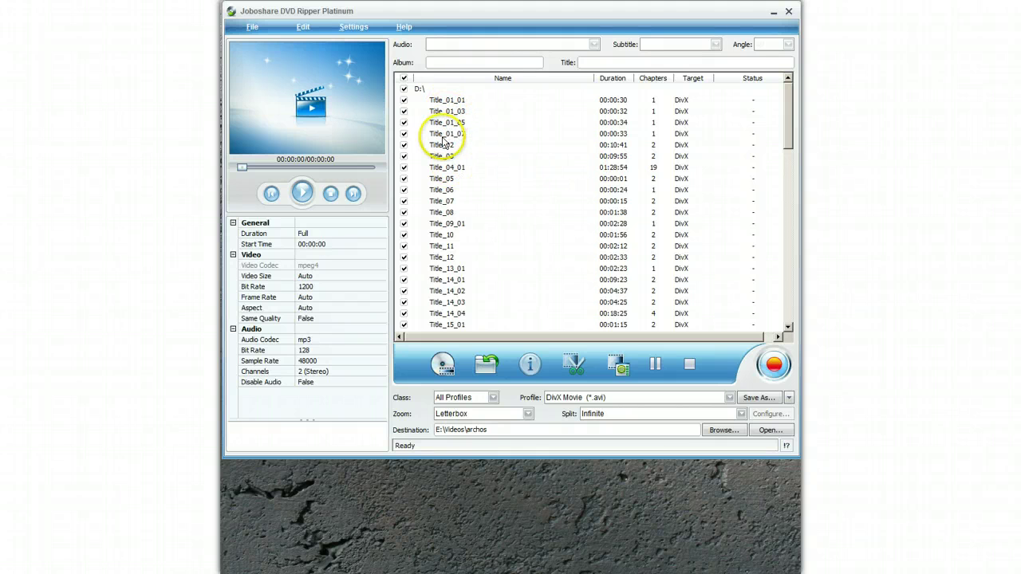
{"action": "mouse_move", "coordinate": [438, 199]}
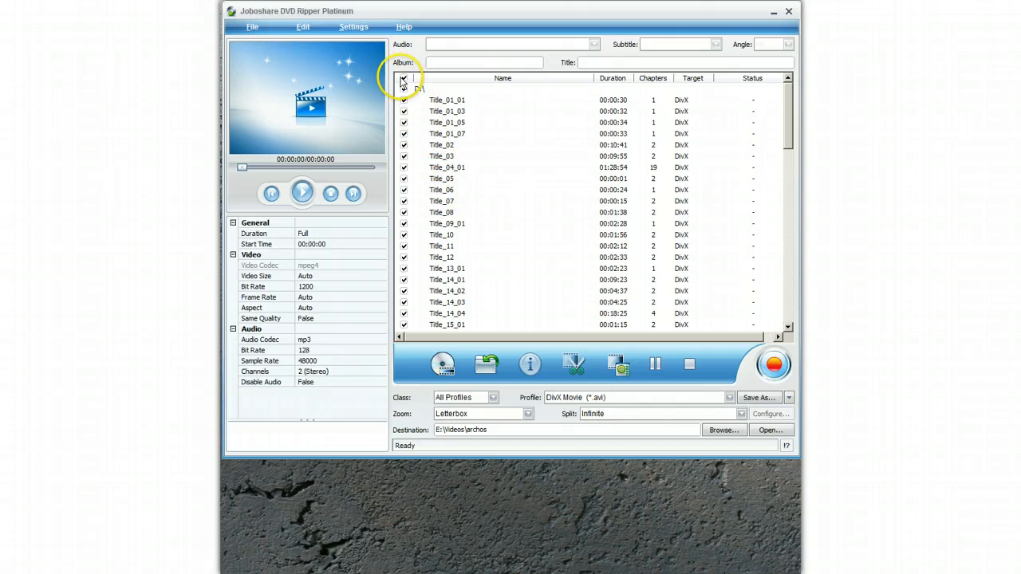
Deselect all titles, then check only Title_01_07
{"action": "left_click", "coordinate": [404, 88]}
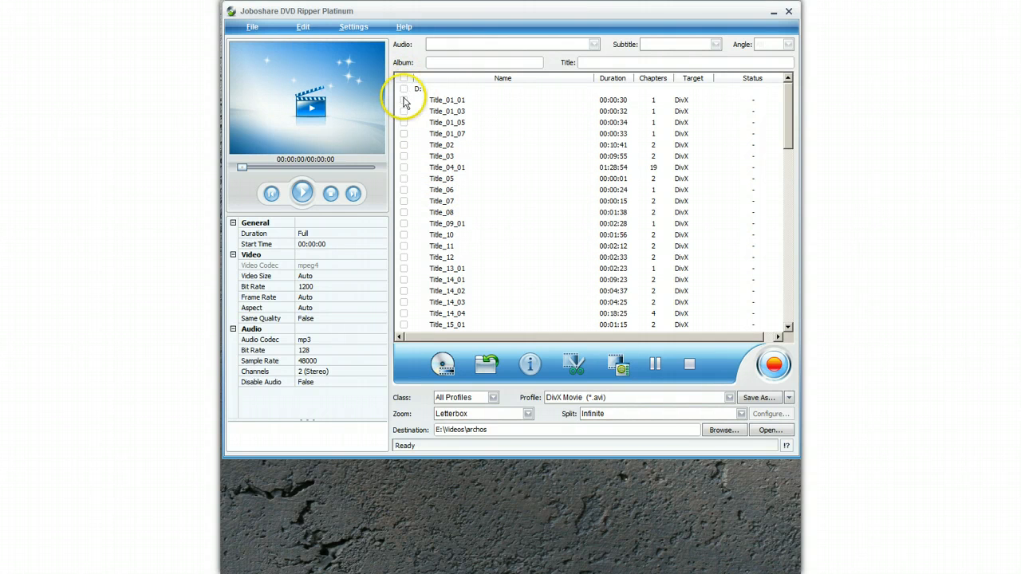
{"action": "mouse_move", "coordinate": [403, 139]}
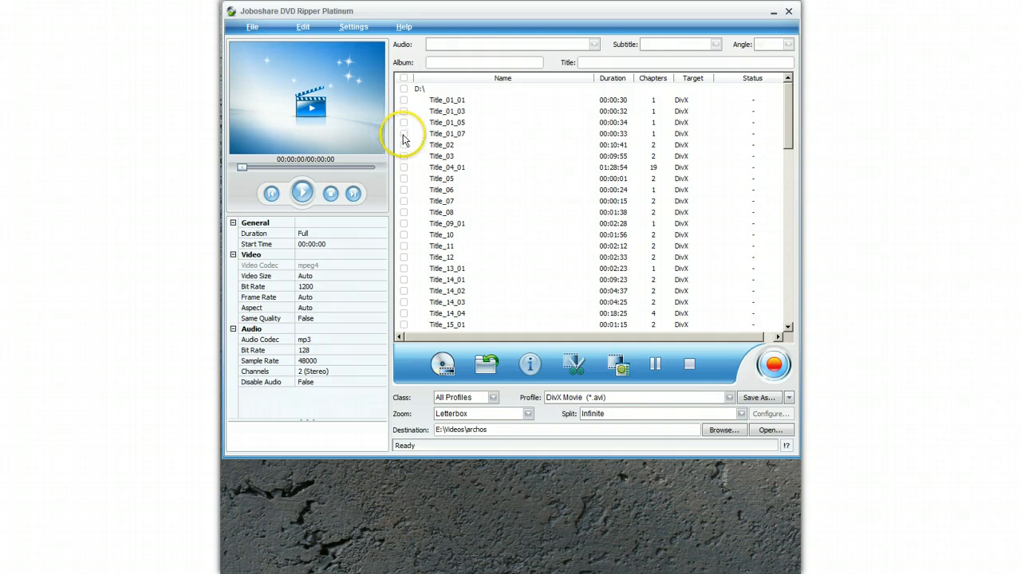
{"action": "left_click", "coordinate": [404, 133]}
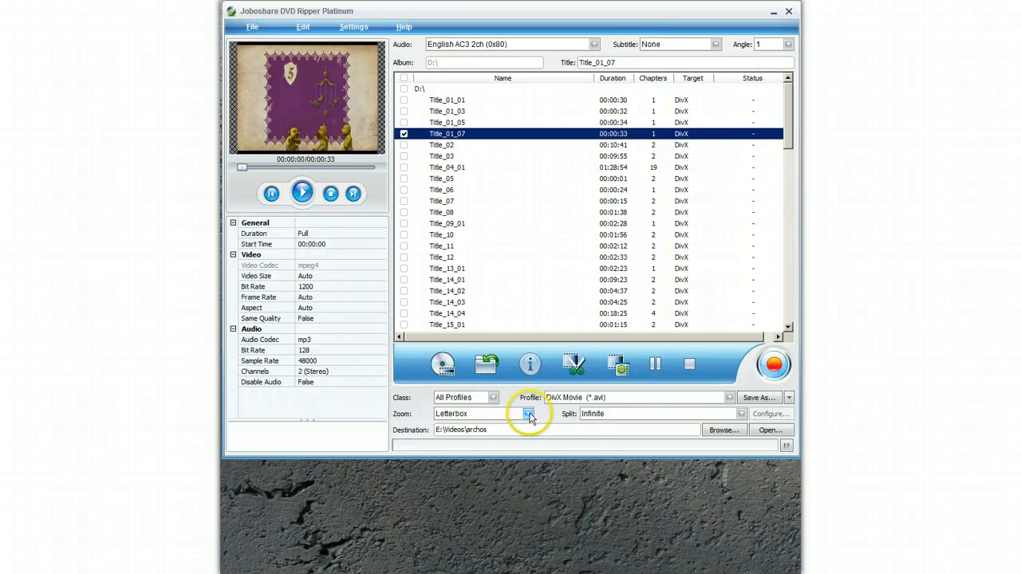
Set zoom to Full (Keep aspect ratio) and profile to Archos G9 h264 720P MP4
{"action": "left_click", "coordinate": [528, 413]}
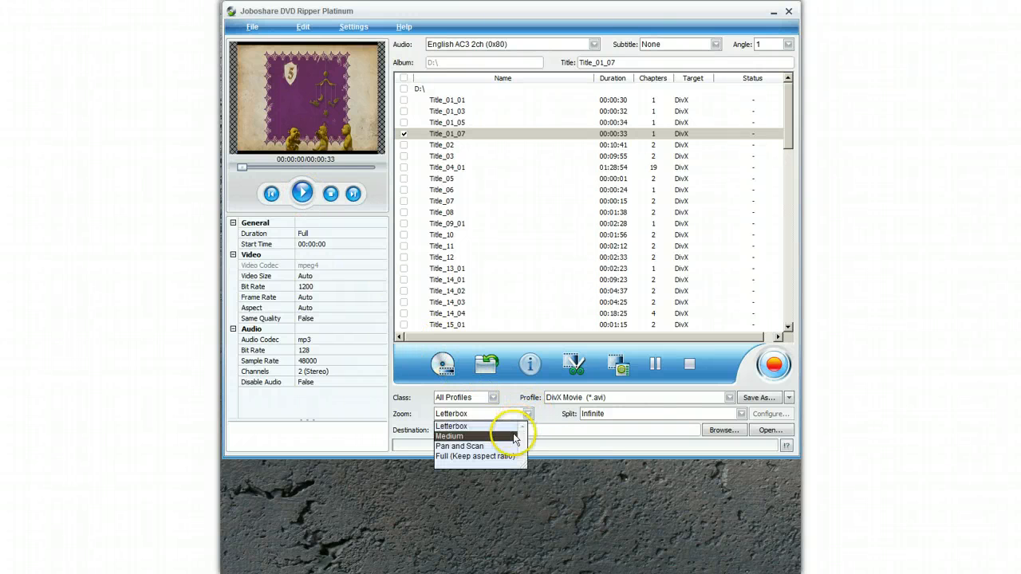
{"action": "mouse_move", "coordinate": [476, 455]}
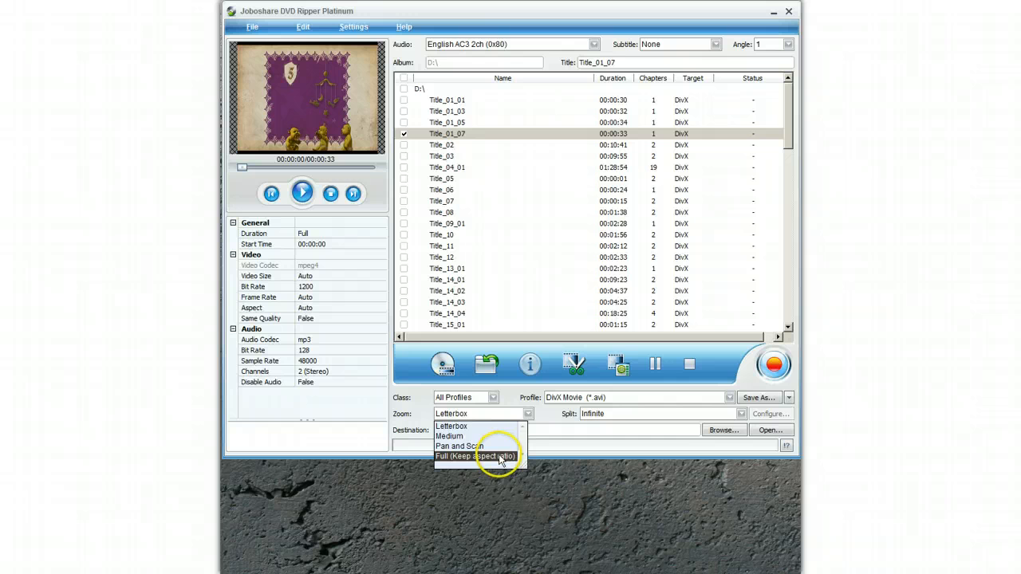
{"action": "left_click", "coordinate": [475, 455]}
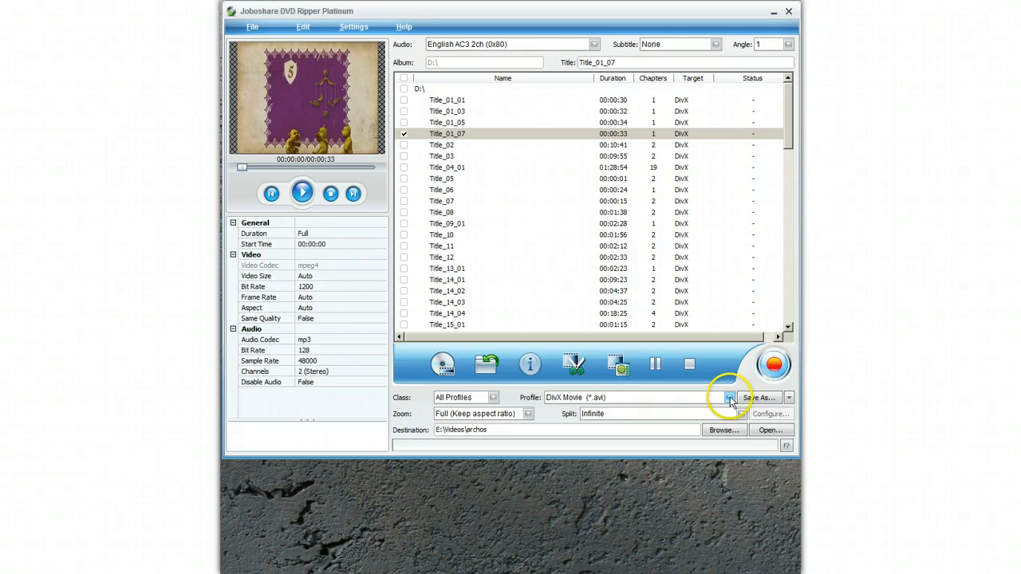
{"action": "left_click", "coordinate": [728, 397]}
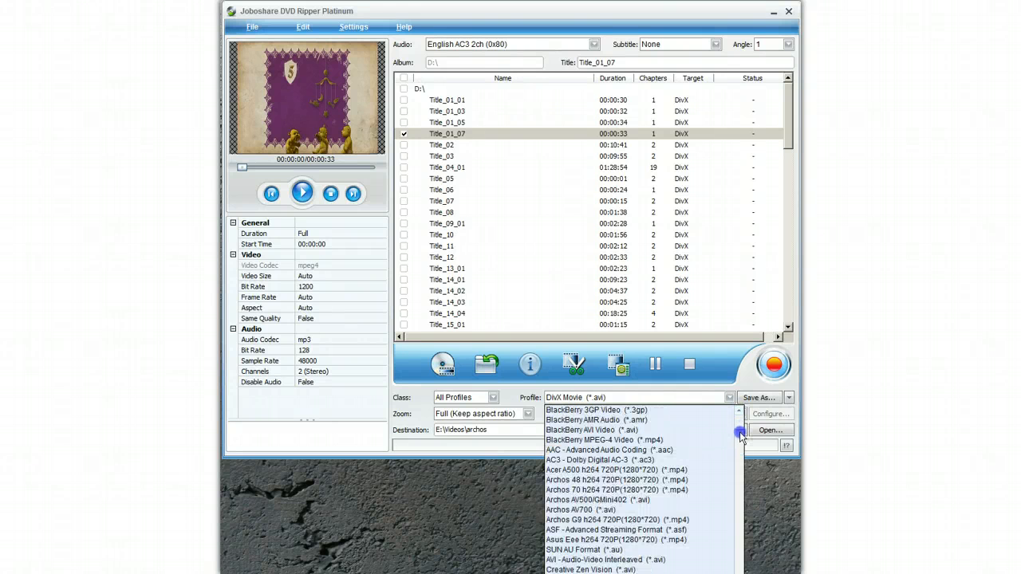
{"action": "left_click", "coordinate": [618, 519]}
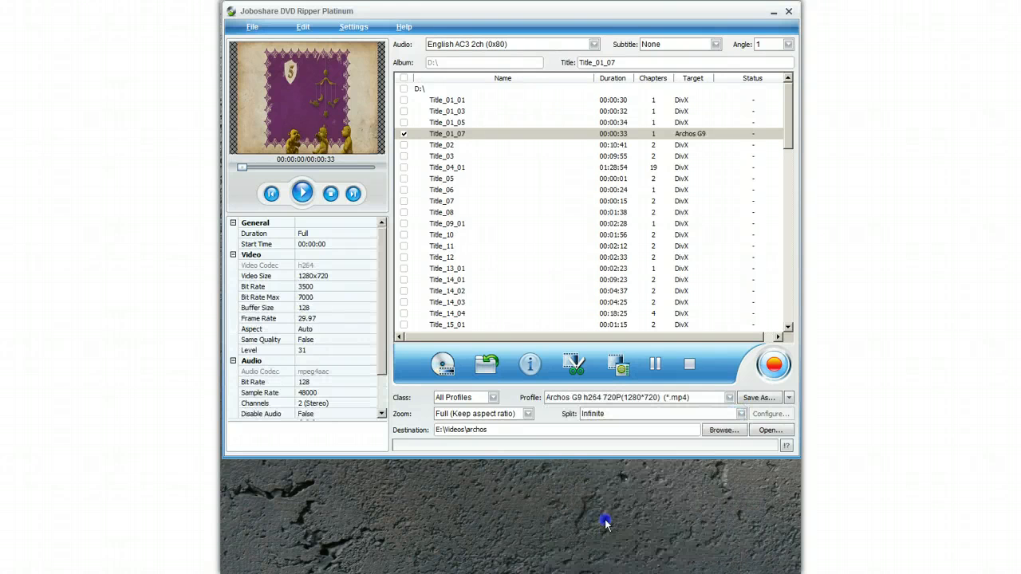
{"action": "mouse_move", "coordinate": [684, 429]}
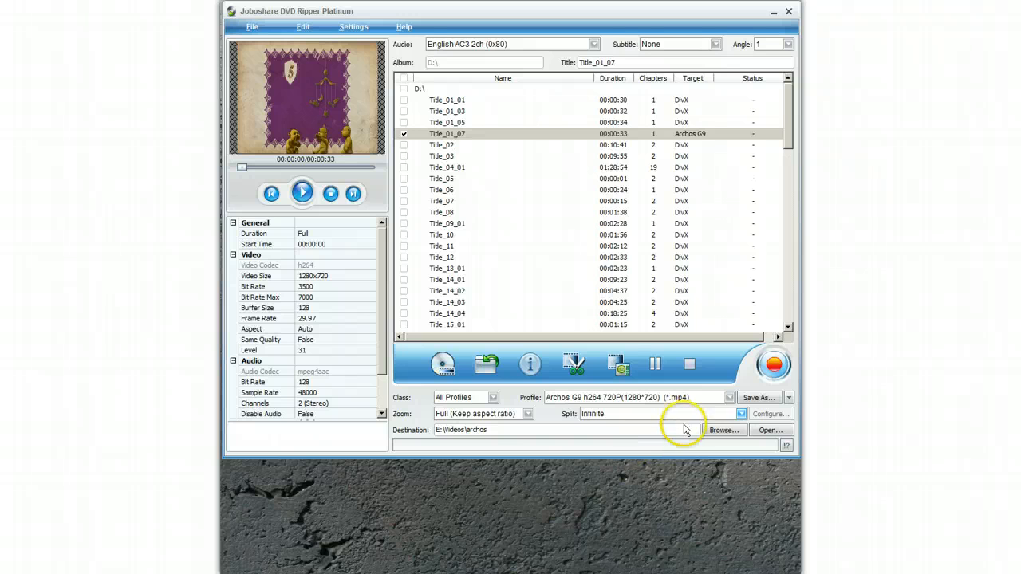
{"action": "left_click", "coordinate": [723, 430]}
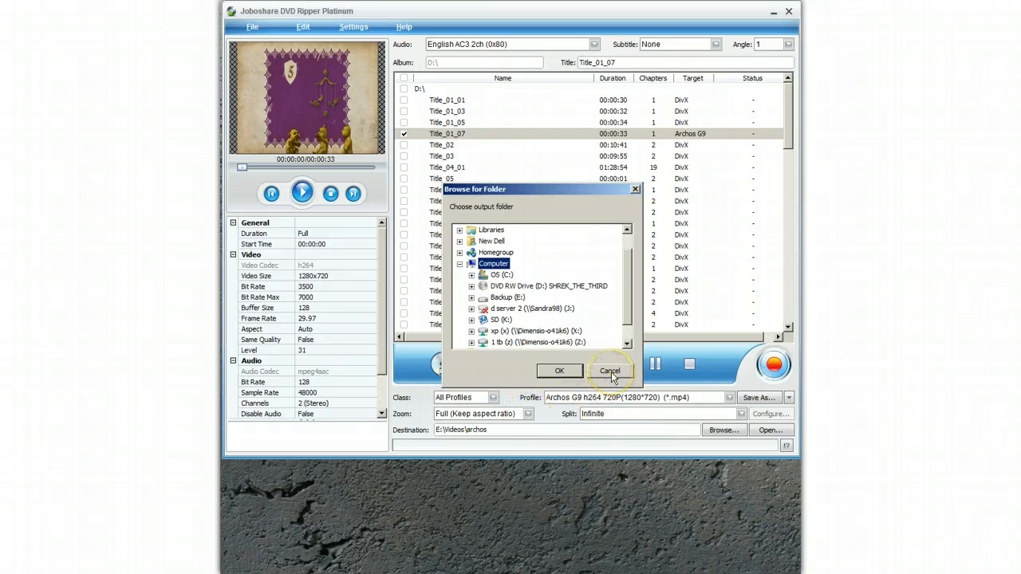
Close the folder chooser, keeping E:\videos\archos as the destination
{"action": "left_click", "coordinate": [610, 371]}
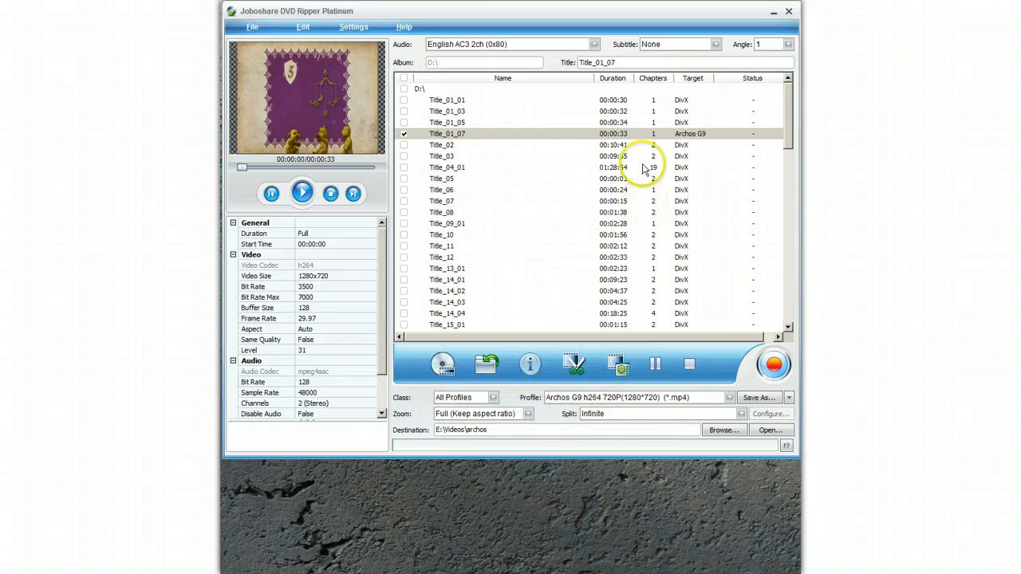
{"action": "mouse_move", "coordinate": [519, 315]}
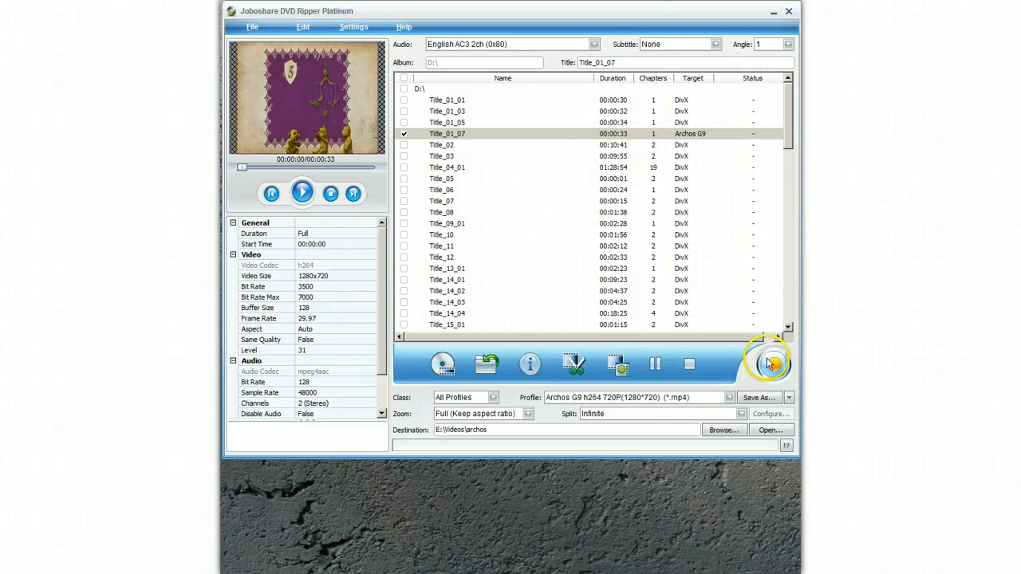
{"action": "mouse_move", "coordinate": [768, 364]}
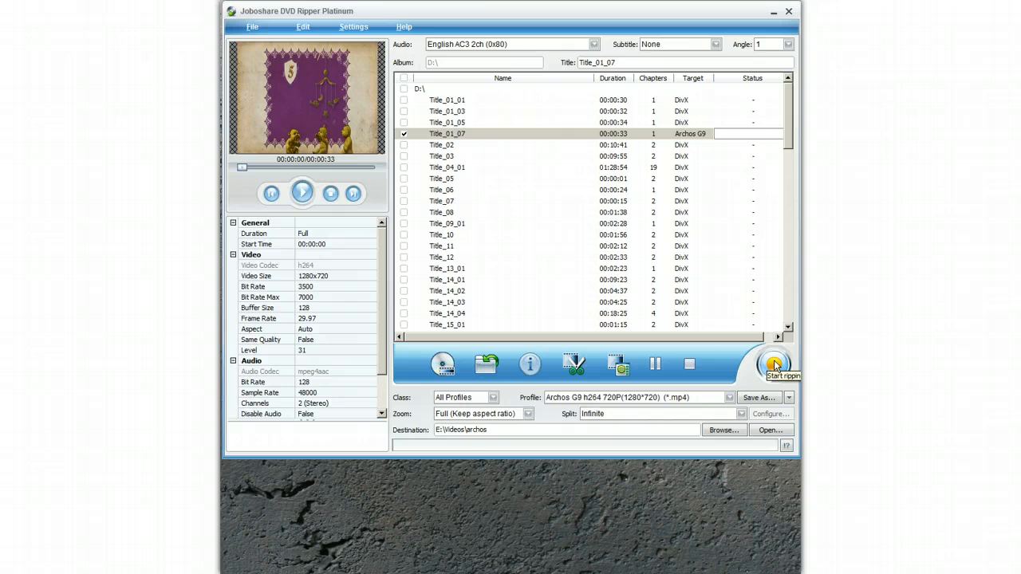
Start ripping Title_01_07 to the Archos G9 MP4 format
{"action": "left_click", "coordinate": [774, 364]}
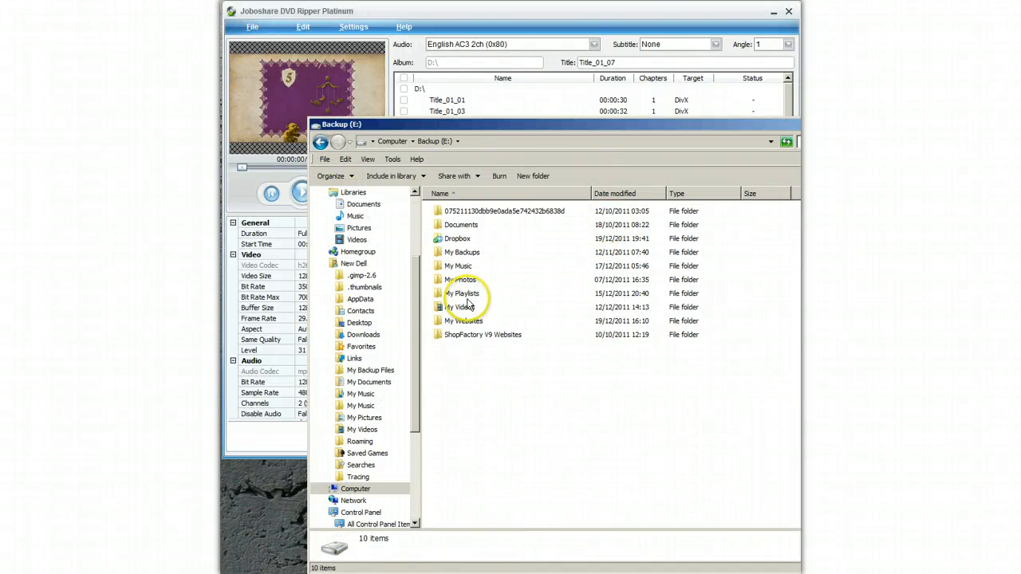
Copy the ripped Title_01_07 video from Backup's archos folder and return to Computer
{"action": "double_click", "coordinate": [463, 307]}
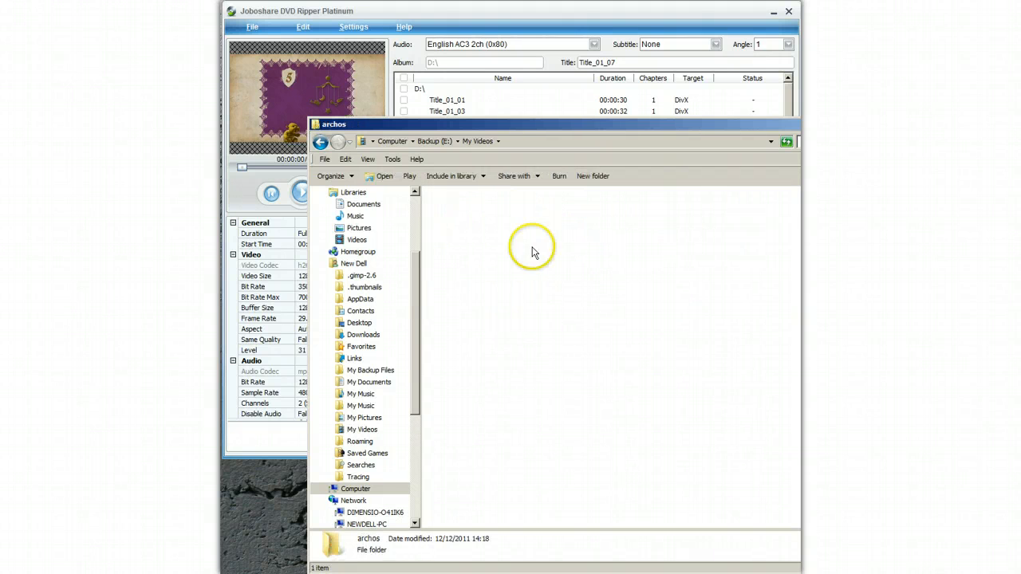
{"action": "double_click", "coordinate": [367, 544]}
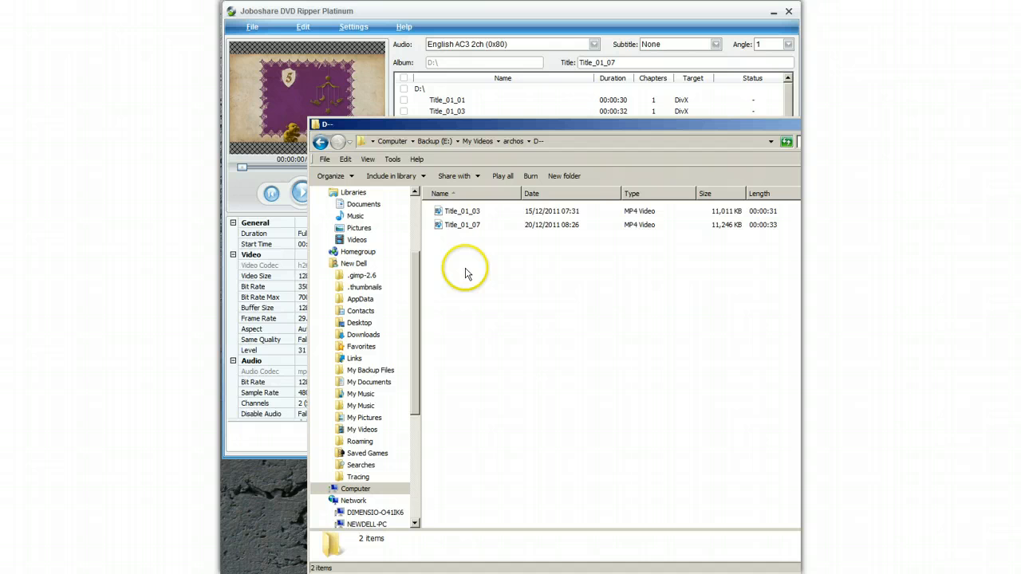
{"action": "left_click", "coordinate": [461, 224]}
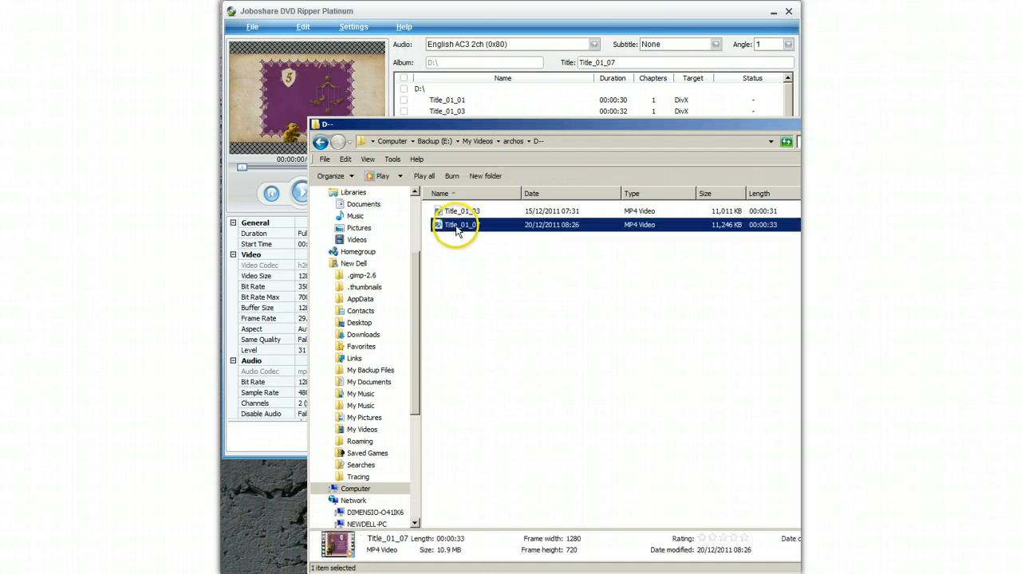
{"action": "mouse_move", "coordinate": [415, 195]}
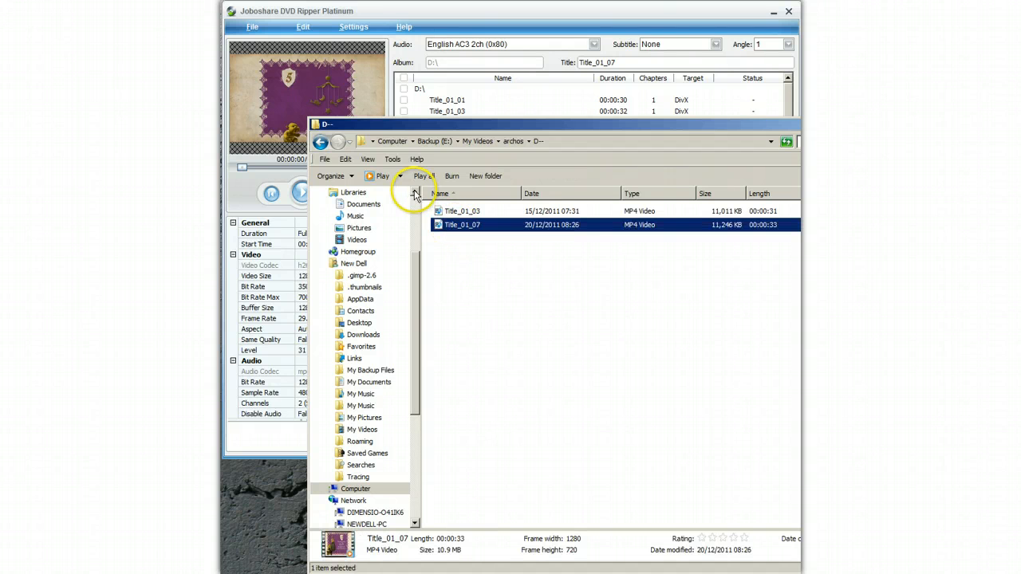
{"action": "left_click", "coordinate": [345, 159]}
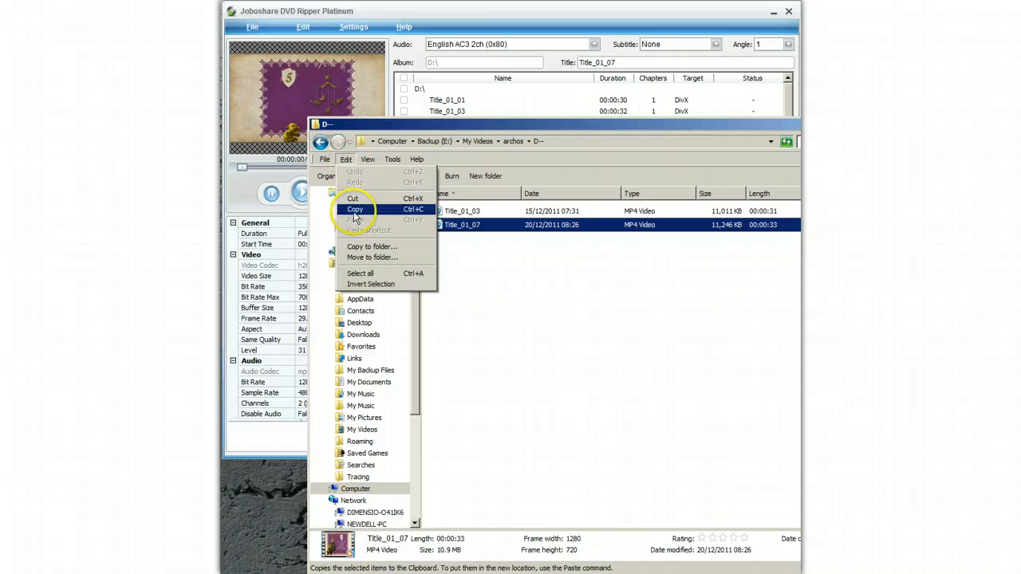
{"action": "left_click", "coordinate": [321, 144]}
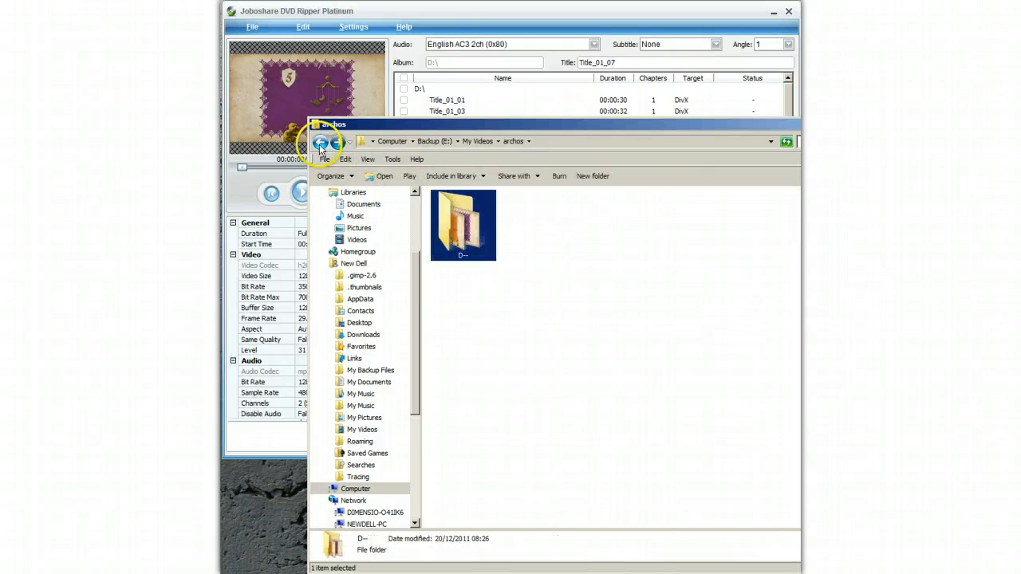
{"action": "left_click", "coordinate": [321, 142]}
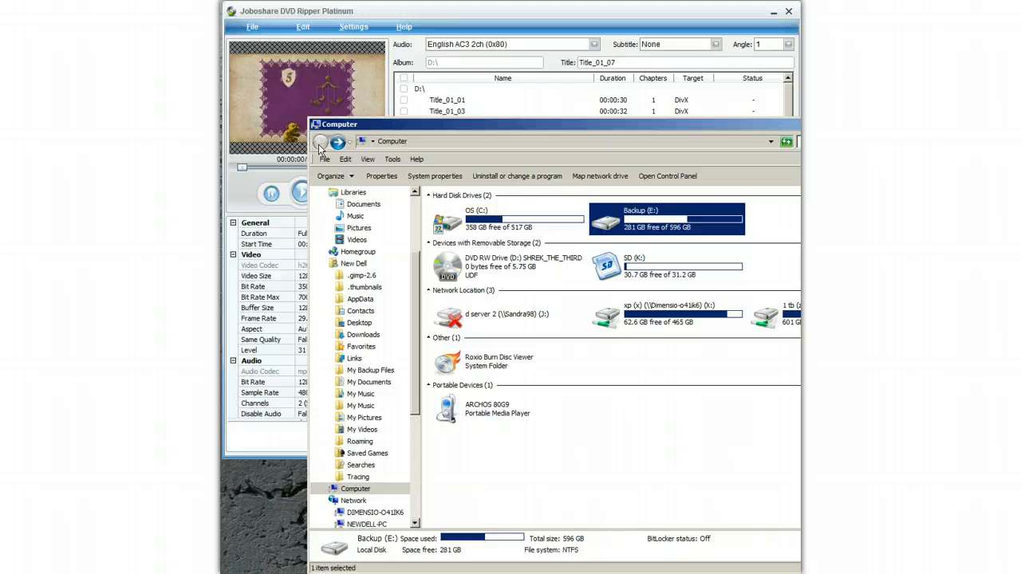
Open the ARCHOS 80G9's Internal Storage Video folder
{"action": "double_click", "coordinate": [486, 408]}
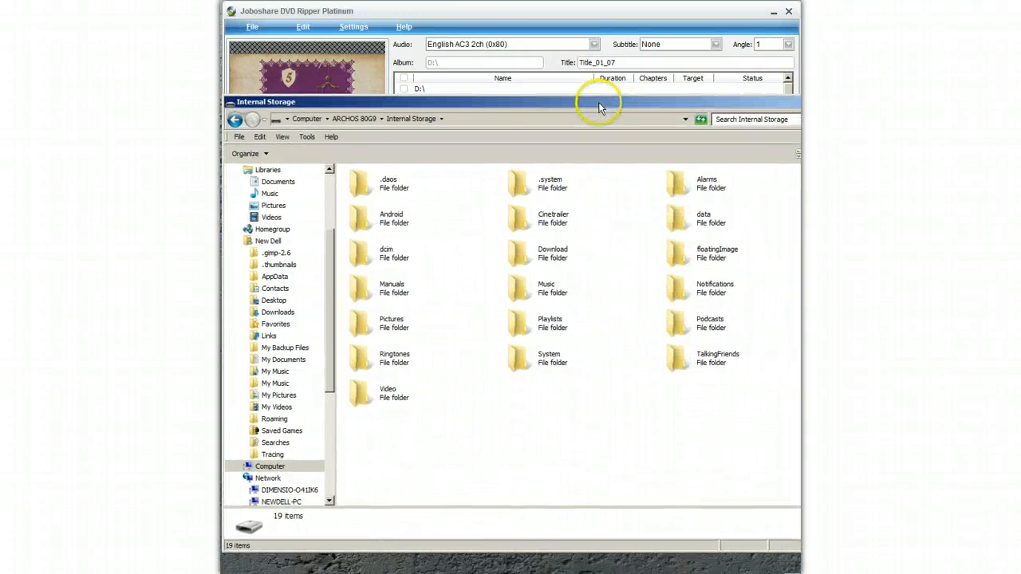
{"action": "mouse_move", "coordinate": [553, 254]}
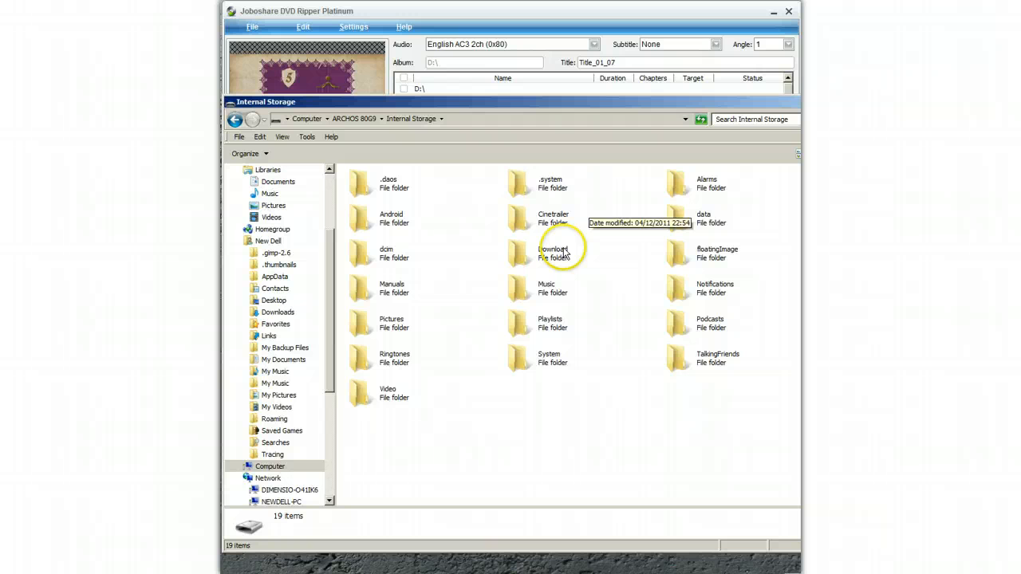
{"action": "mouse_move", "coordinate": [656, 239]}
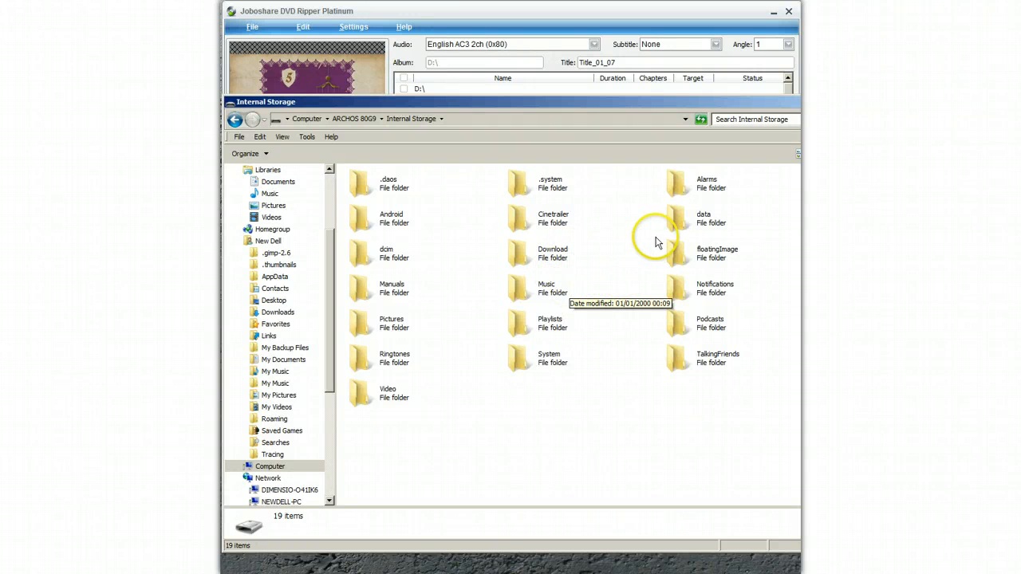
{"action": "mouse_move", "coordinate": [503, 351]}
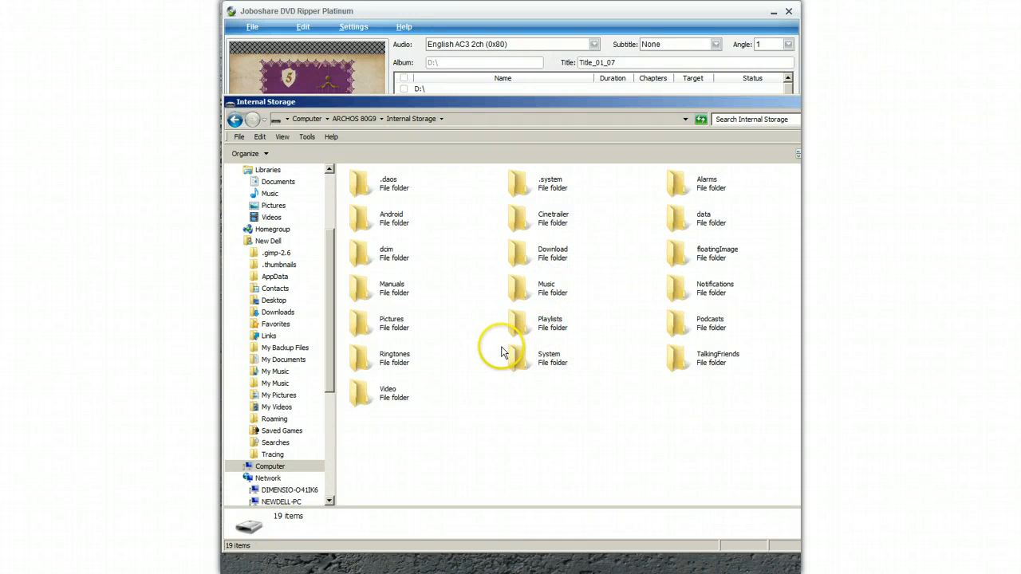
{"action": "double_click", "coordinate": [388, 393]}
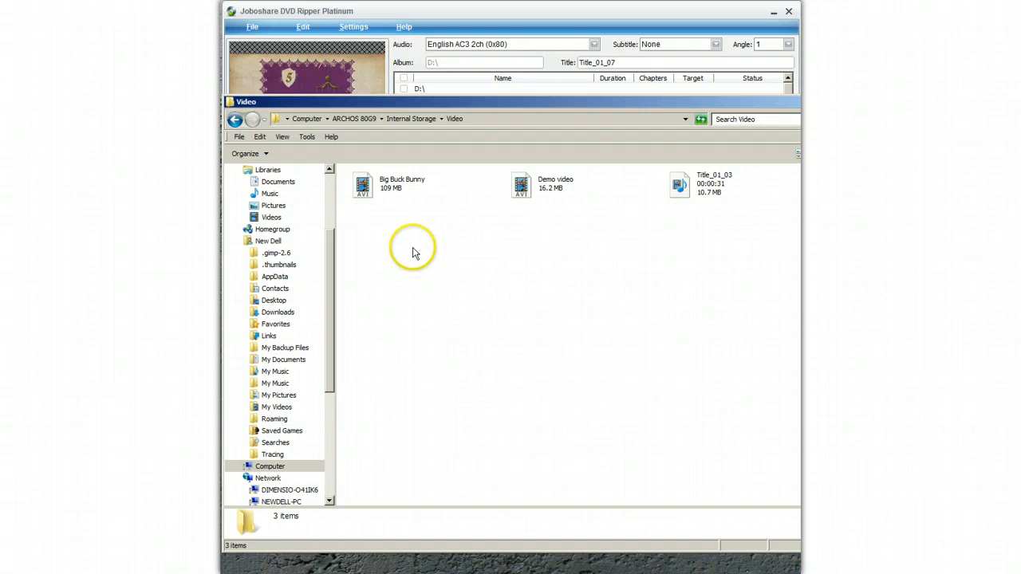
{"action": "mouse_move", "coordinate": [262, 136]}
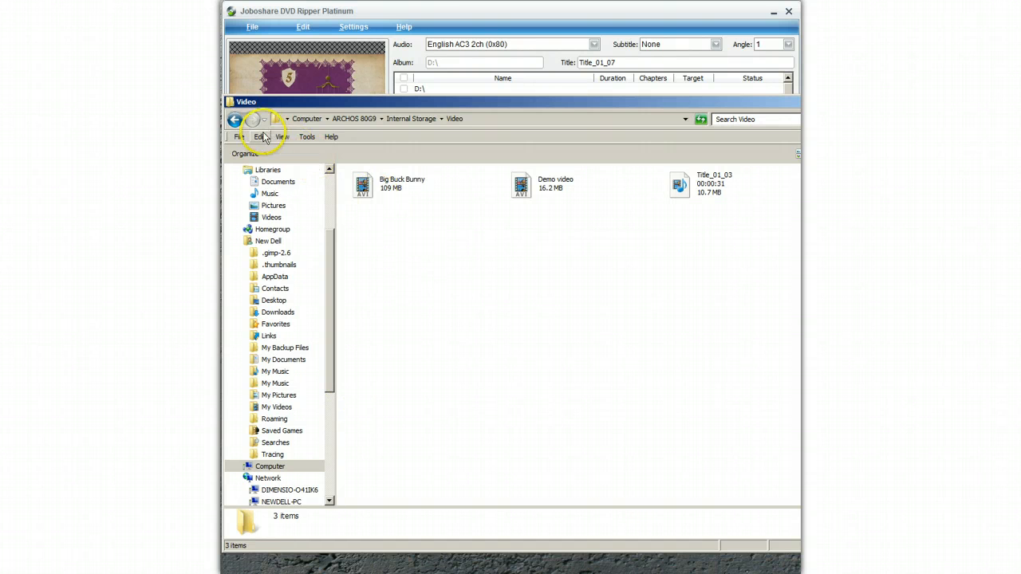
{"action": "mouse_move", "coordinate": [411, 239]}
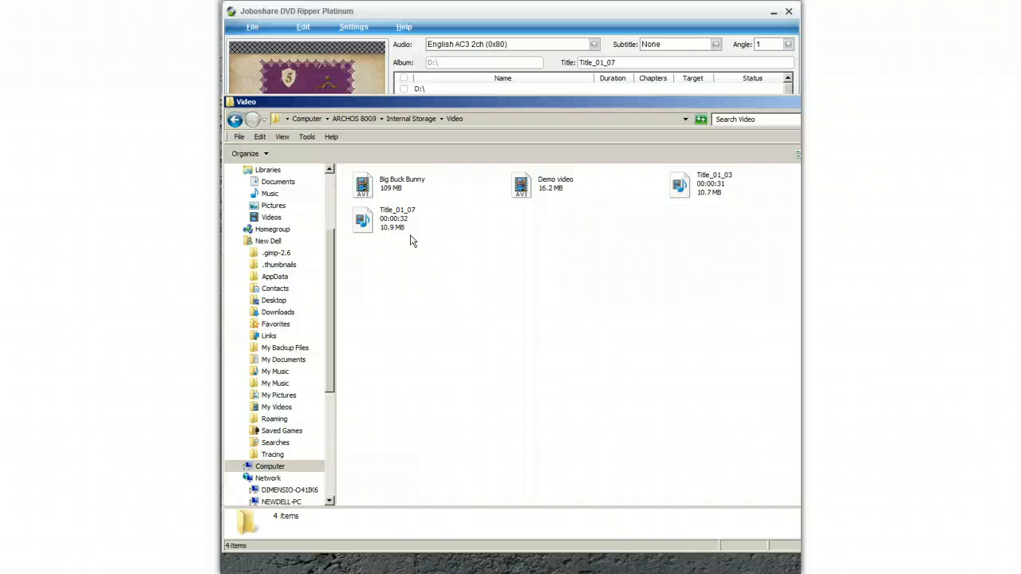
{"action": "mouse_move", "coordinate": [714, 155]}
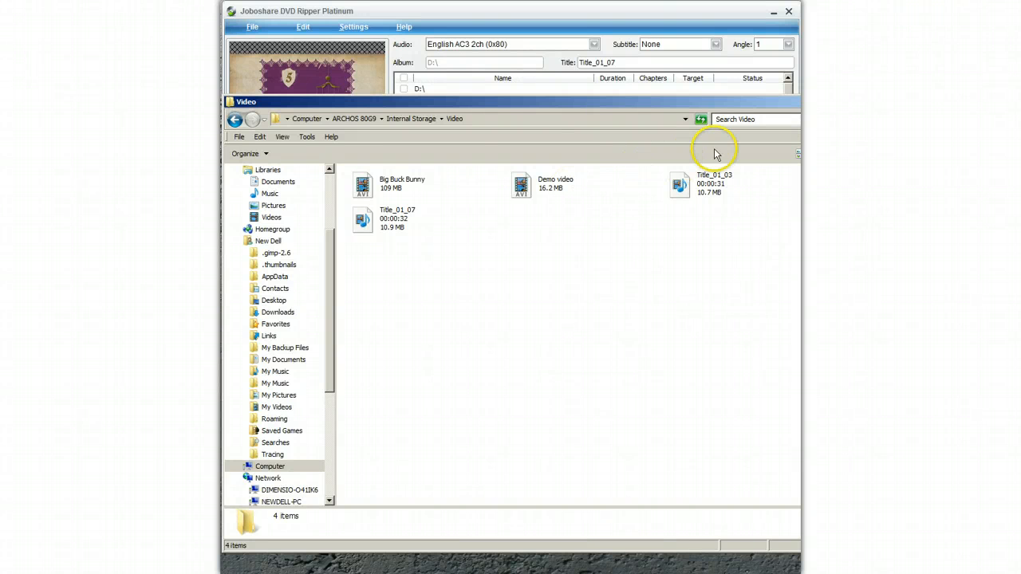
{"action": "mouse_move", "coordinate": [700, 164]}
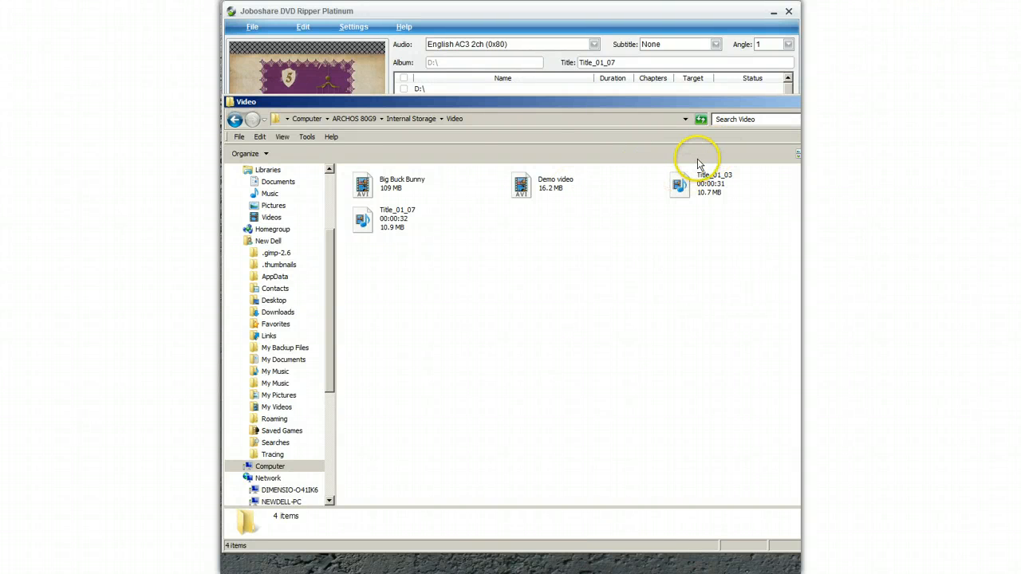